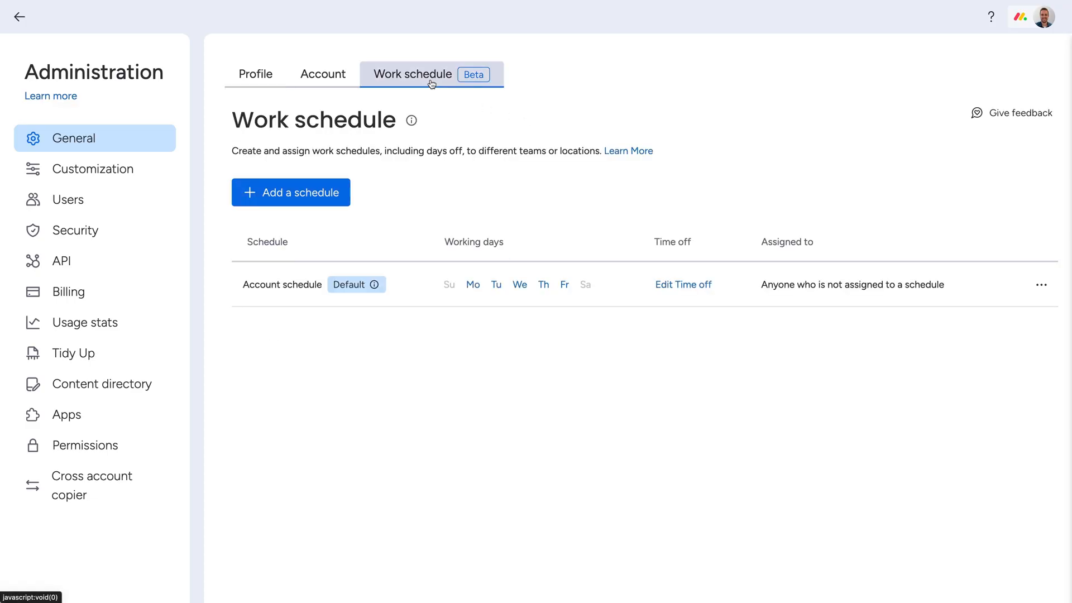
Add a work schedule keeping Monday–Friday hours and advance to the Set Time off page
{"action": "left_click", "coordinate": [291, 193]}
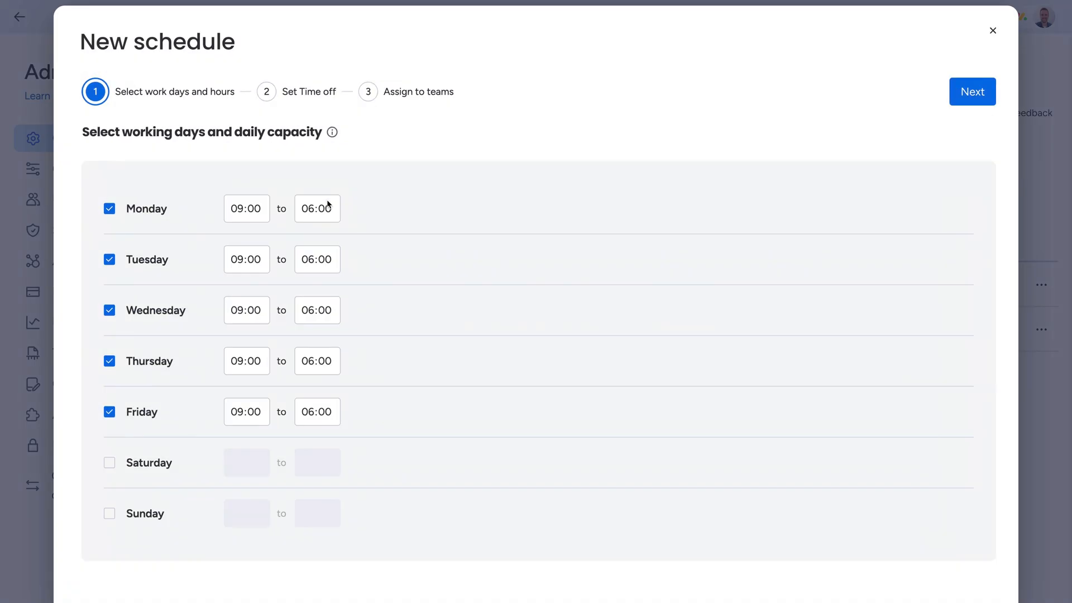
{"action": "left_click", "coordinate": [972, 91]}
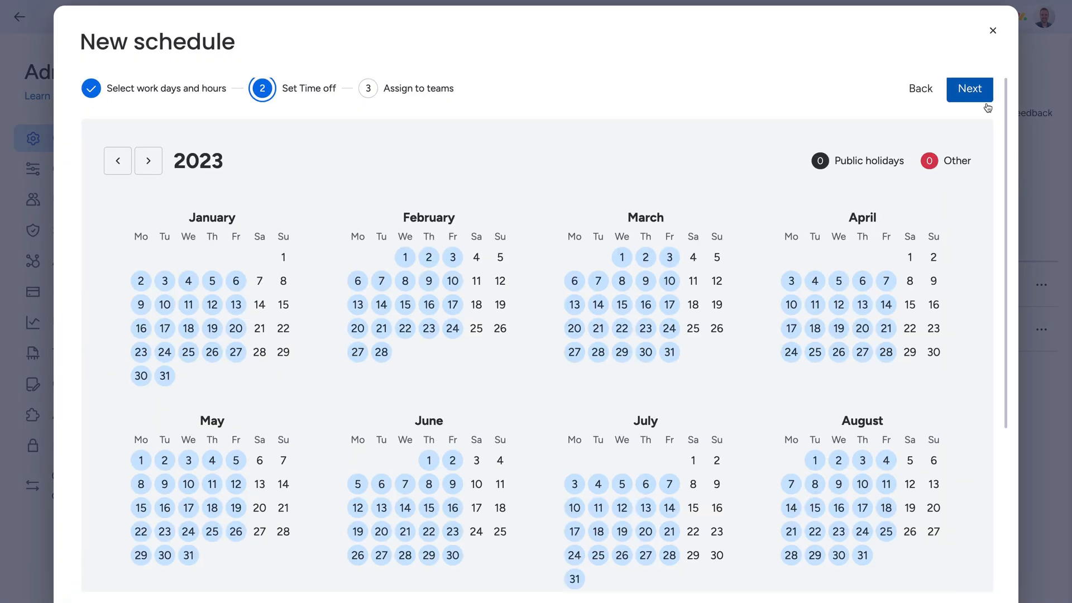
{"action": "scroll", "scroll_direction": "down", "scroll_amount": 3}
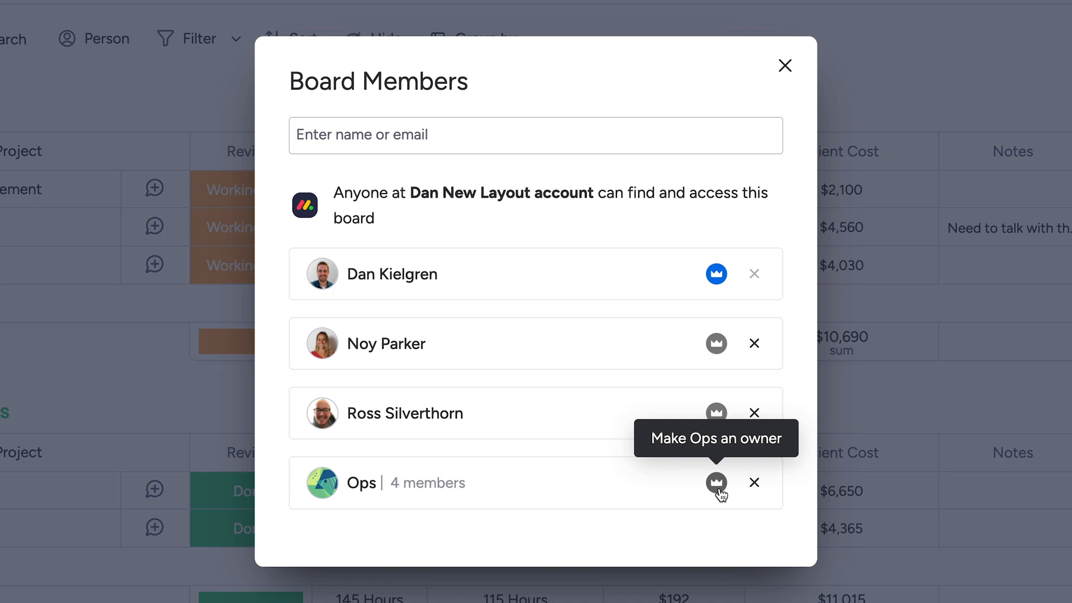
Mark the Ops team as a board owner with its crown icon in Board Members
{"action": "left_click", "coordinate": [716, 482]}
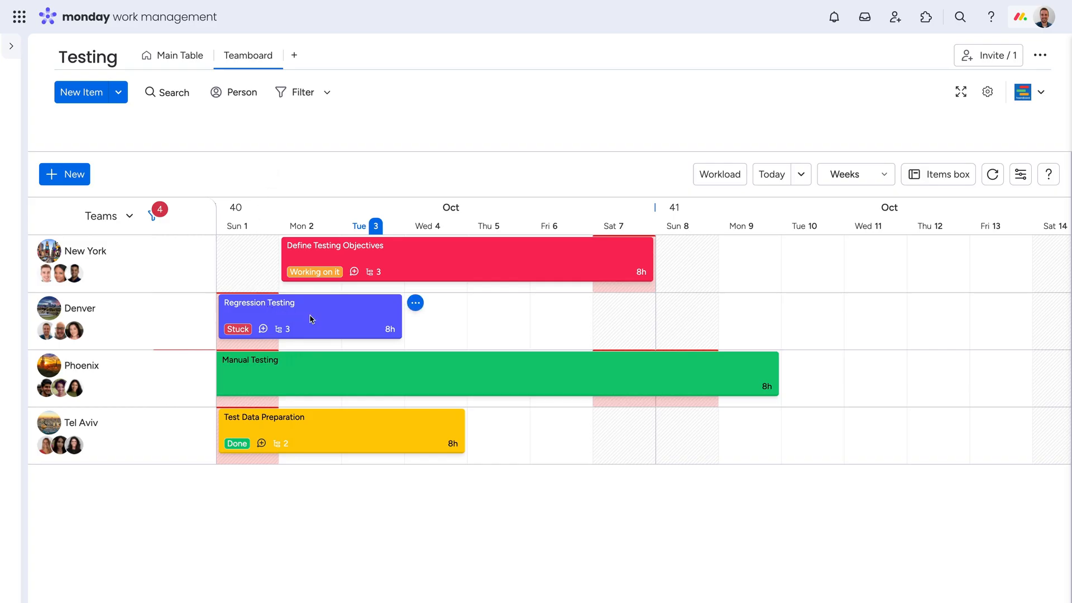
Move Denver's Regression Testing to Tue 3–Fri 6 and show the Teamboard's Workload hours
{"action": "left_click_drag", "start_coordinate": [308, 316], "coordinate": [435, 317]}
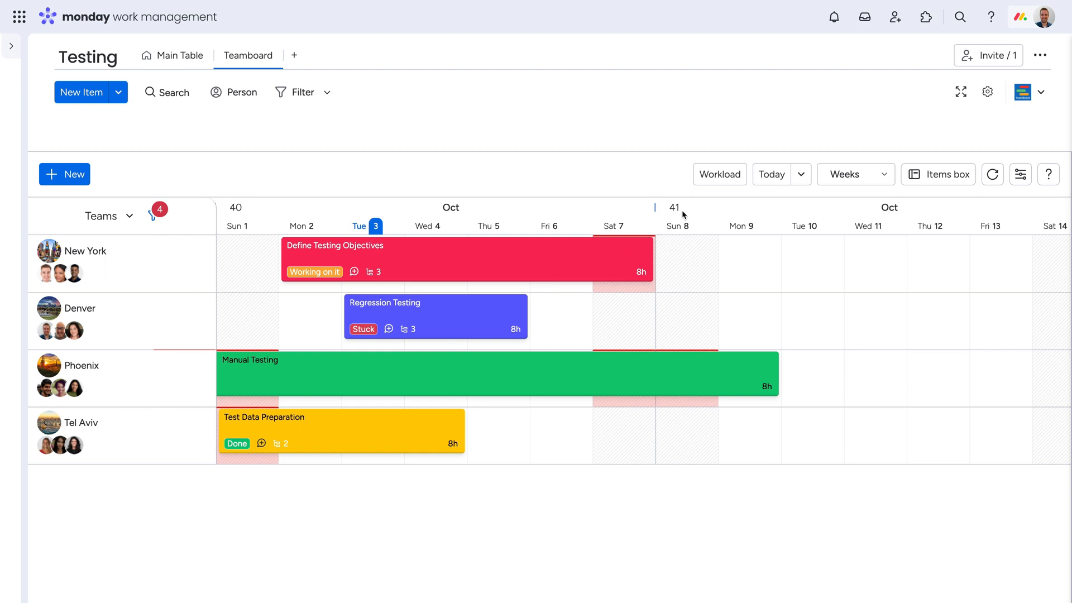
{"action": "left_click", "coordinate": [720, 174]}
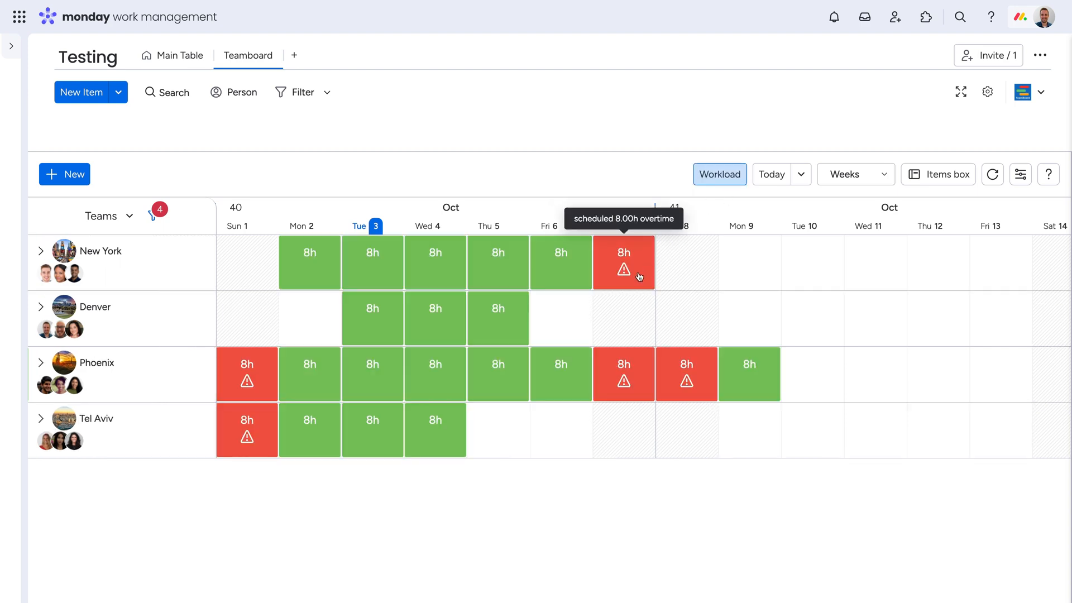